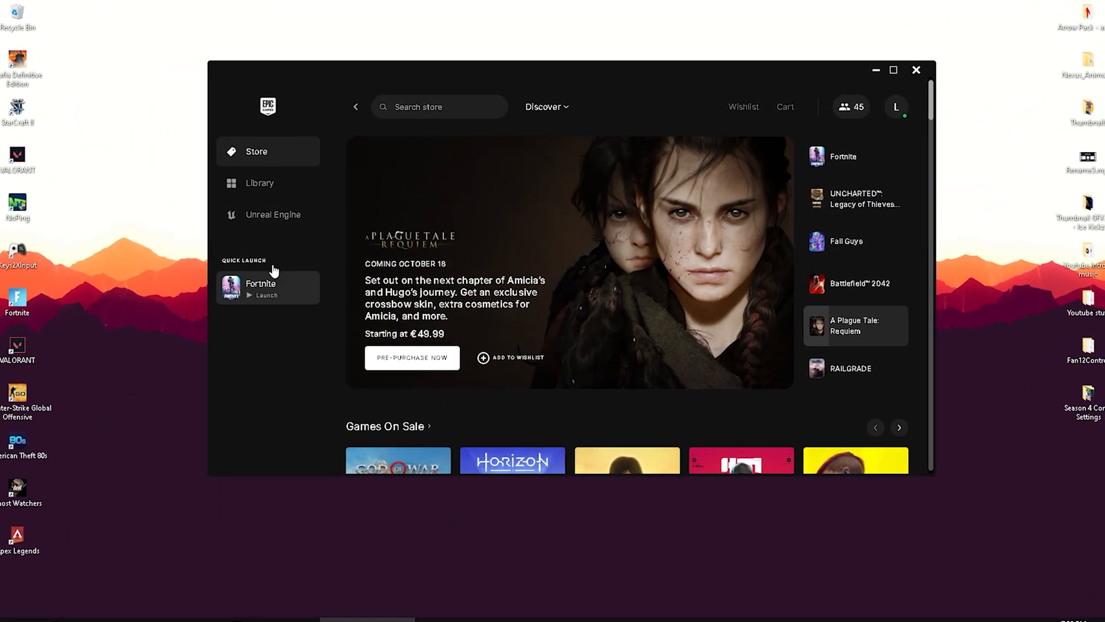
Step: Reach the launcher's Settings page via the profile account menu
left_click(902, 107)
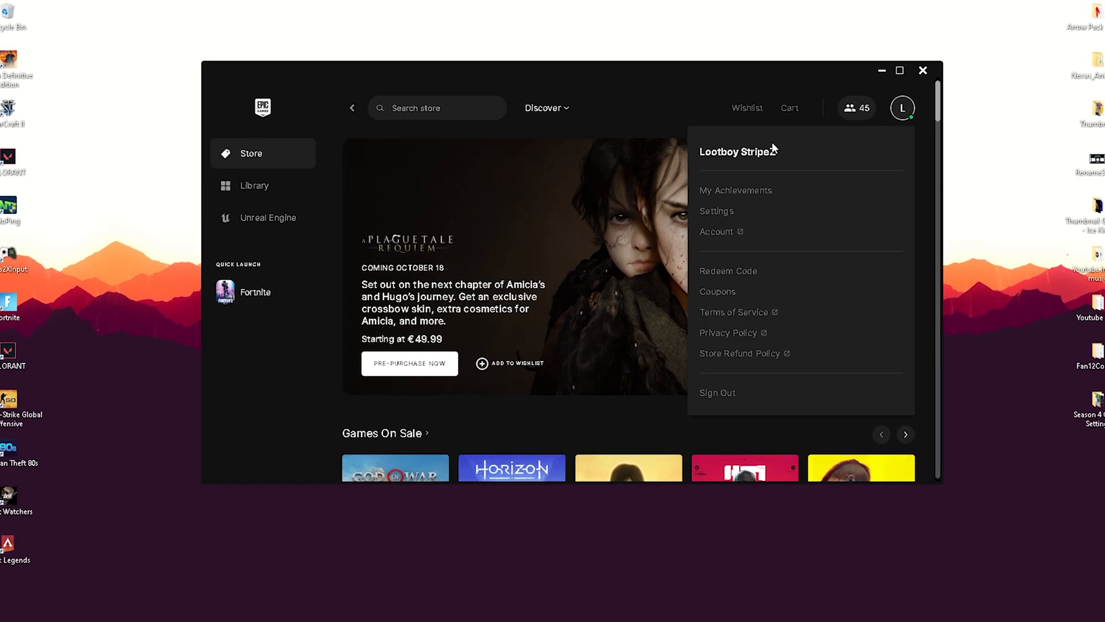
left_click(716, 211)
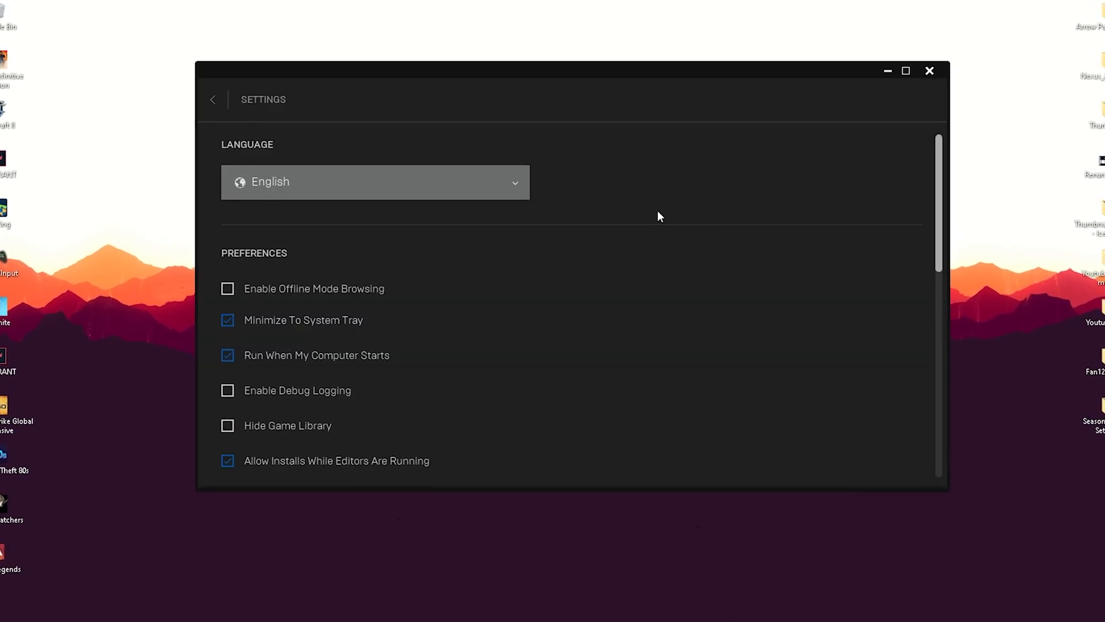
Step: Under Manage Games, expand FORTNITE and enable Additional Command Line Arguments
scroll("down", 3)
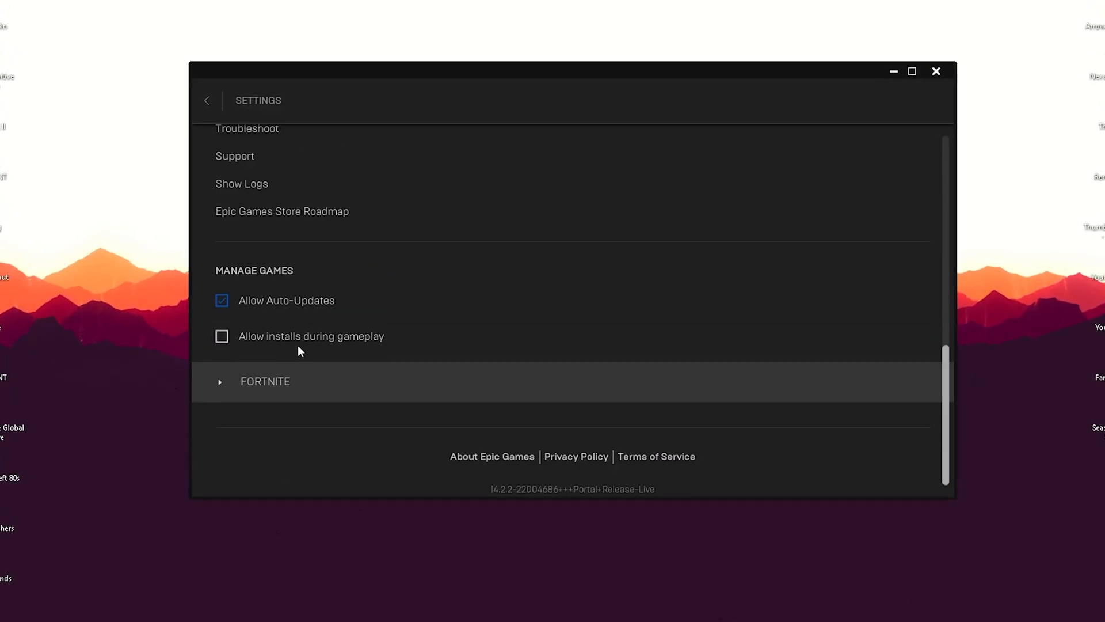
left_click(220, 381)
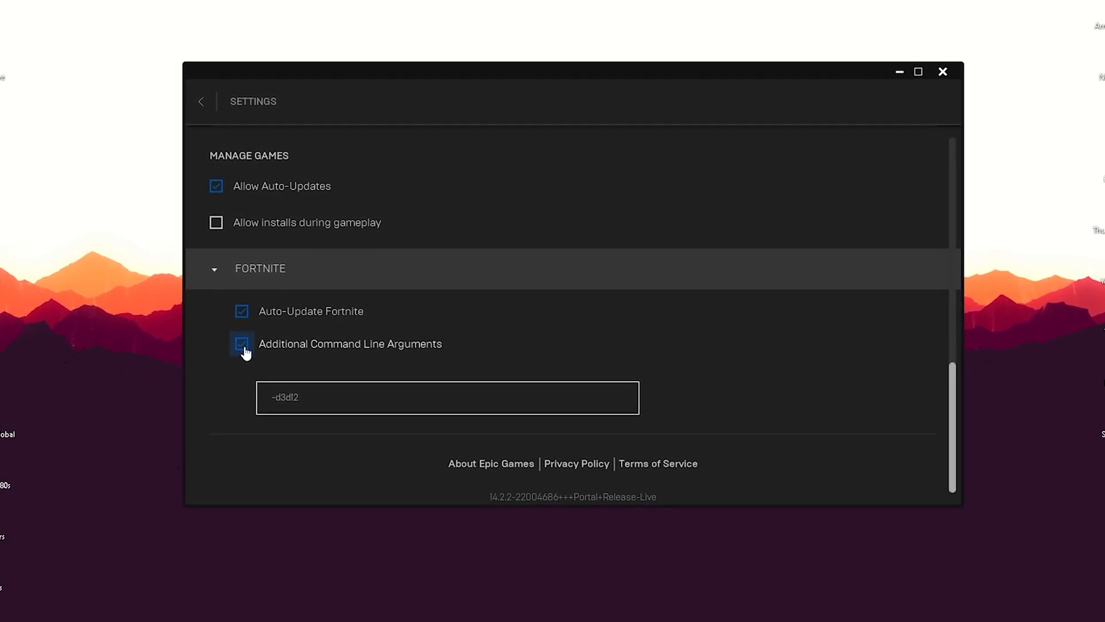